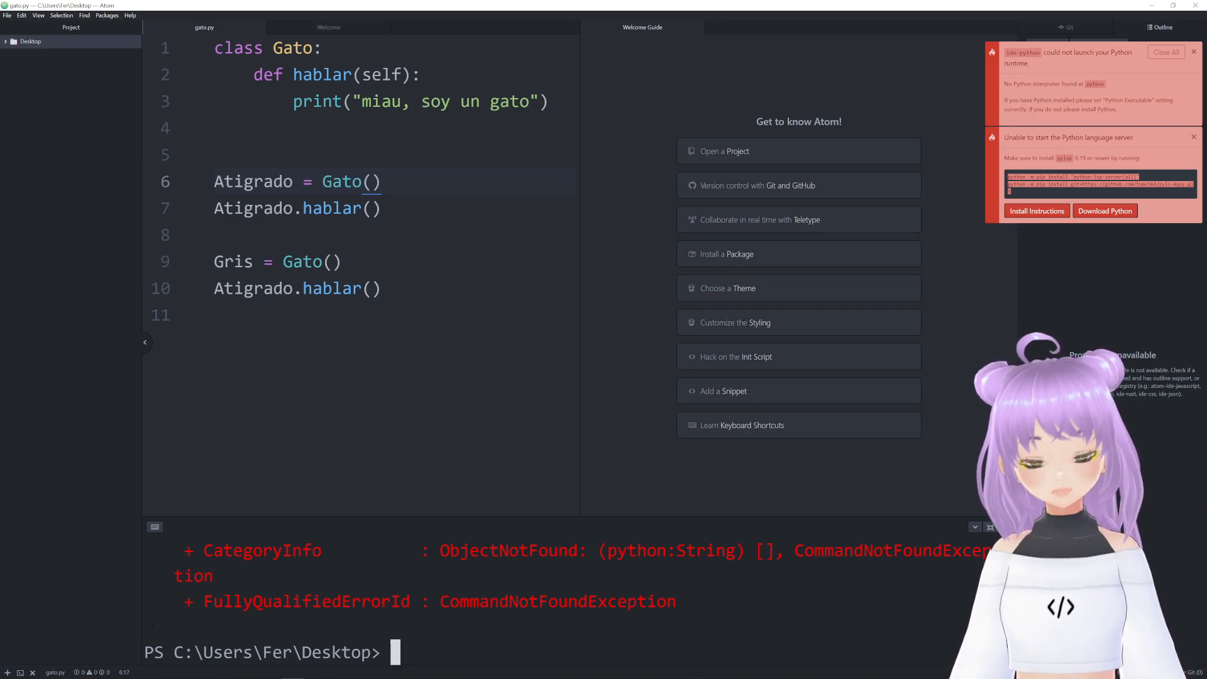
# Enter python m-pip install 'python-lsp-server[all]' in the terminal and follow the Download Python notification
pyautogui.write("python m-pip install 'python-lsp-server[all]'")
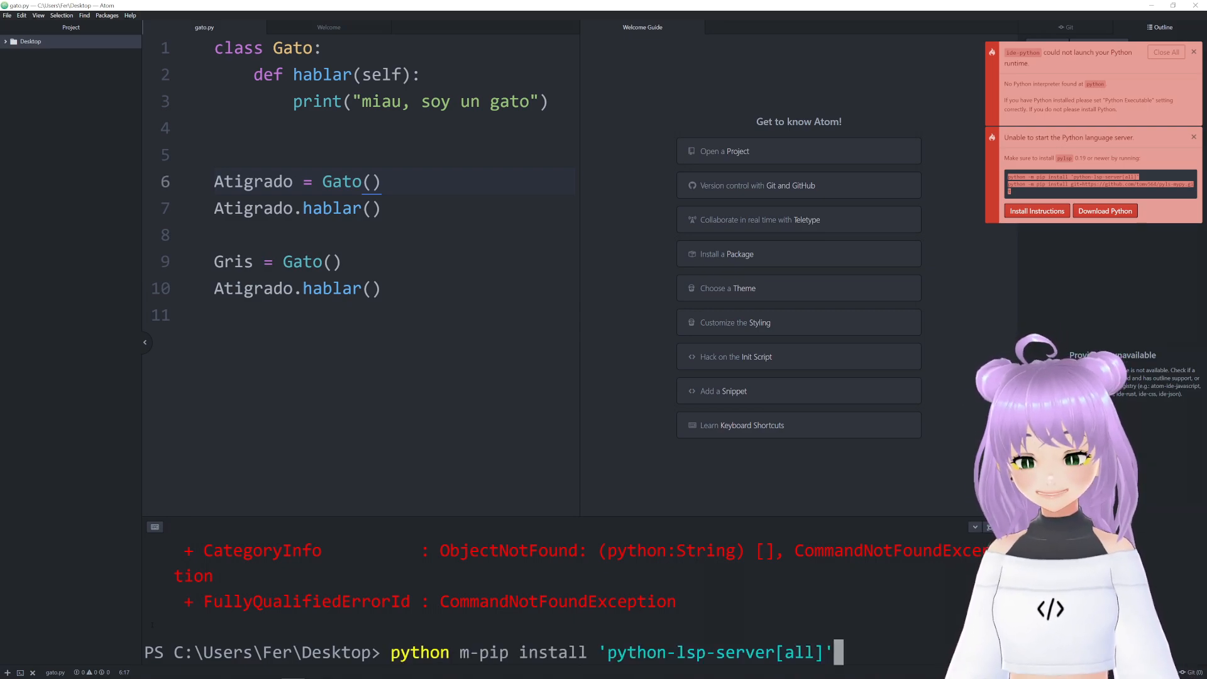
pyautogui.click(1105, 210)
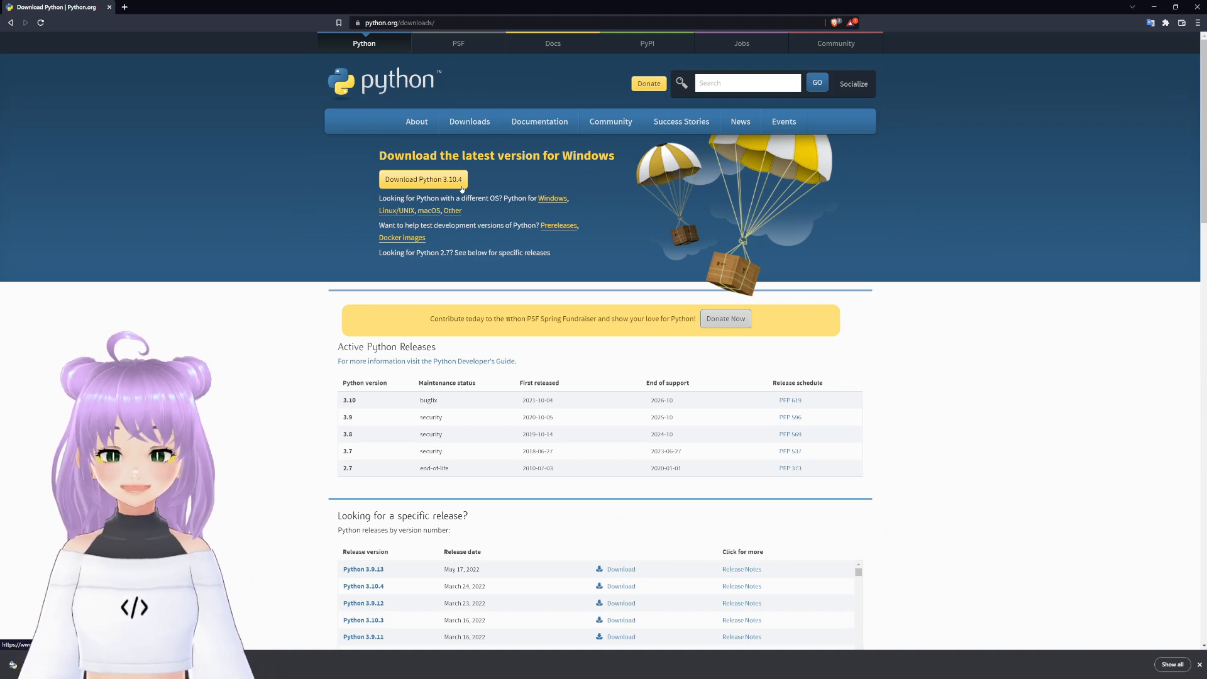
# Launch the Python 3.10.4 installer from Python.org and cancel it without installing
pyautogui.click(423, 178)
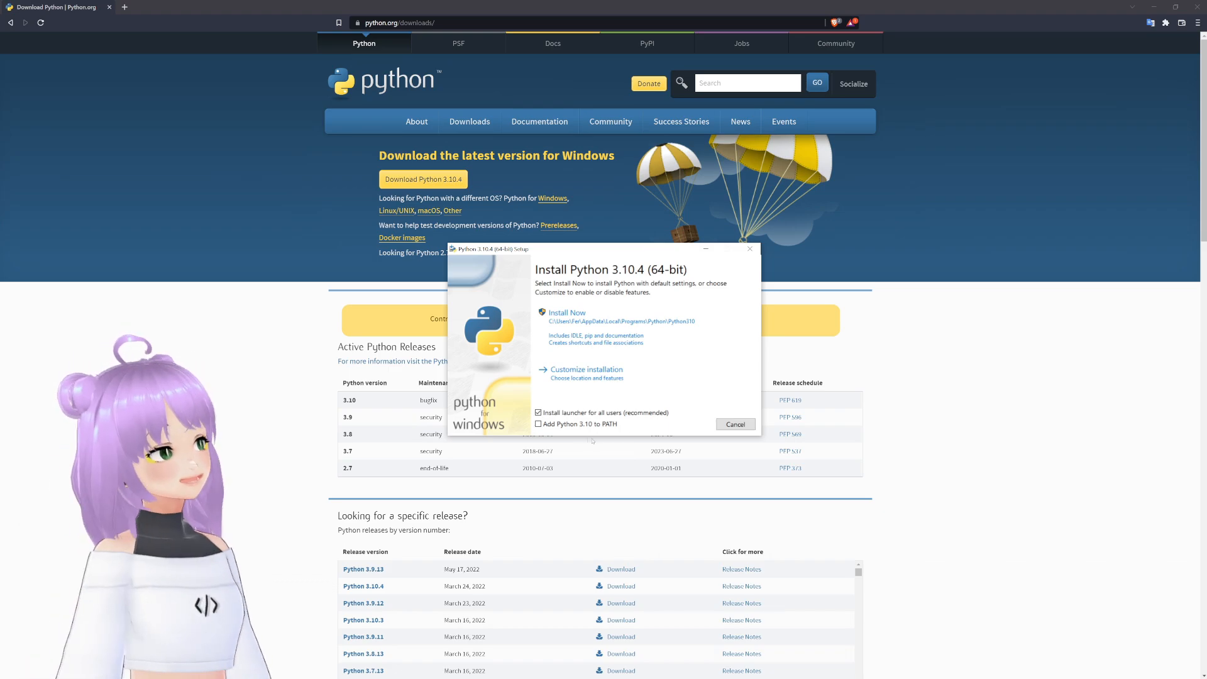
pyautogui.click(537, 423)
pyautogui.write('manage app')
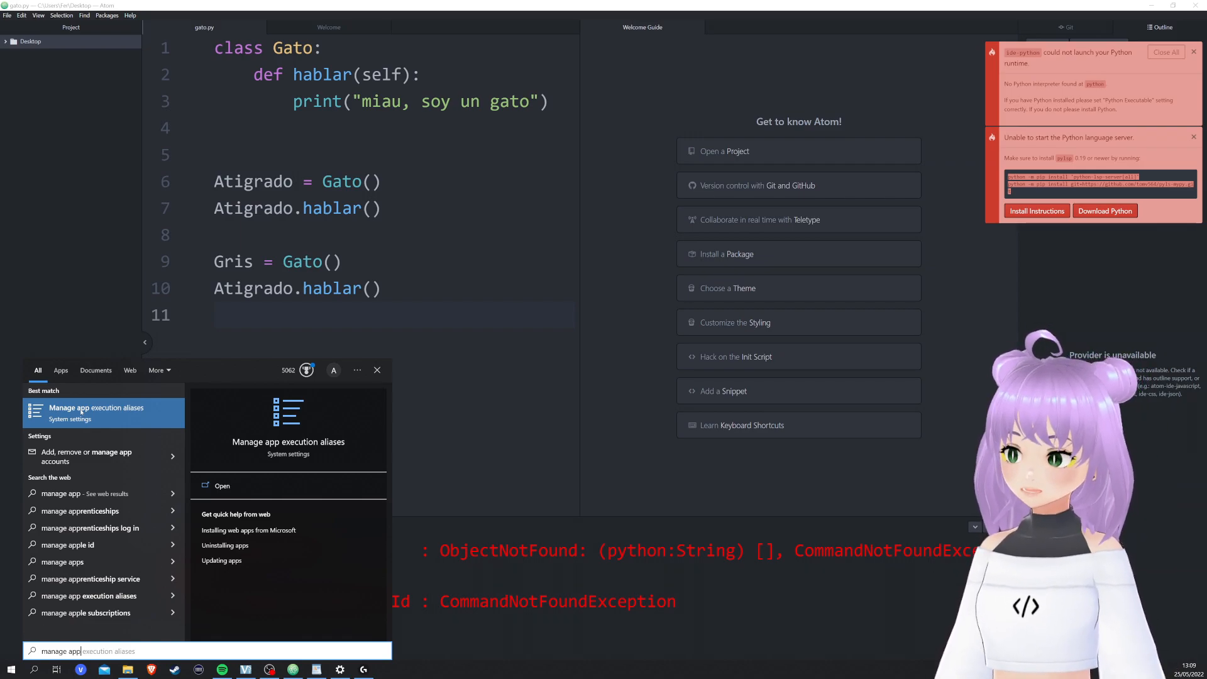
# Check the python.exe and python3.exe execution aliases are Off in Windows Settings, then close it
pyautogui.click(97, 413)
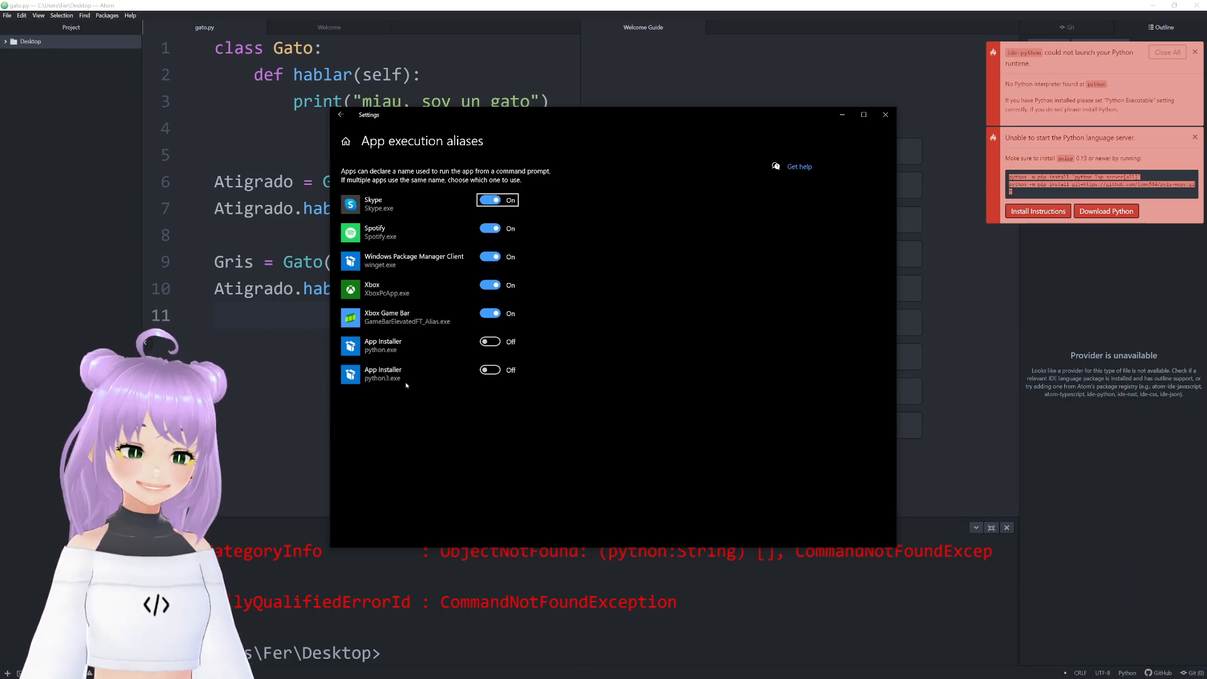
pyautogui.click(884, 114)
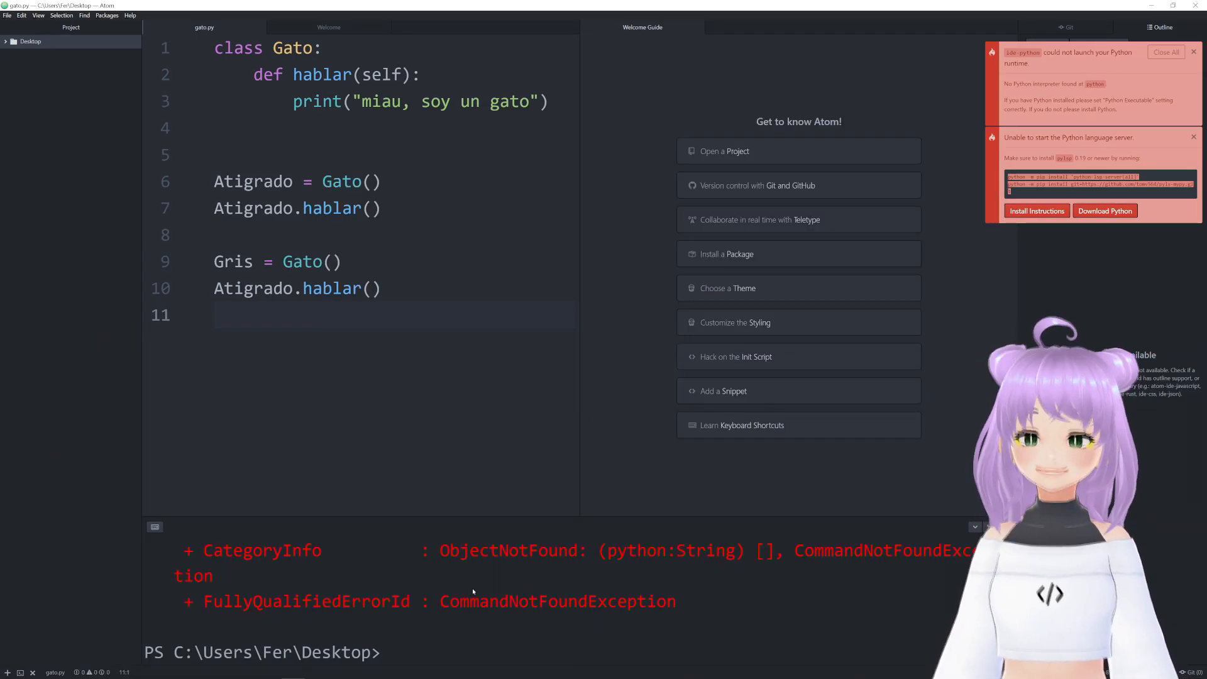
# Search 'system', reach Environment Variables and scroll System variables to Path
pyautogui.write('system')
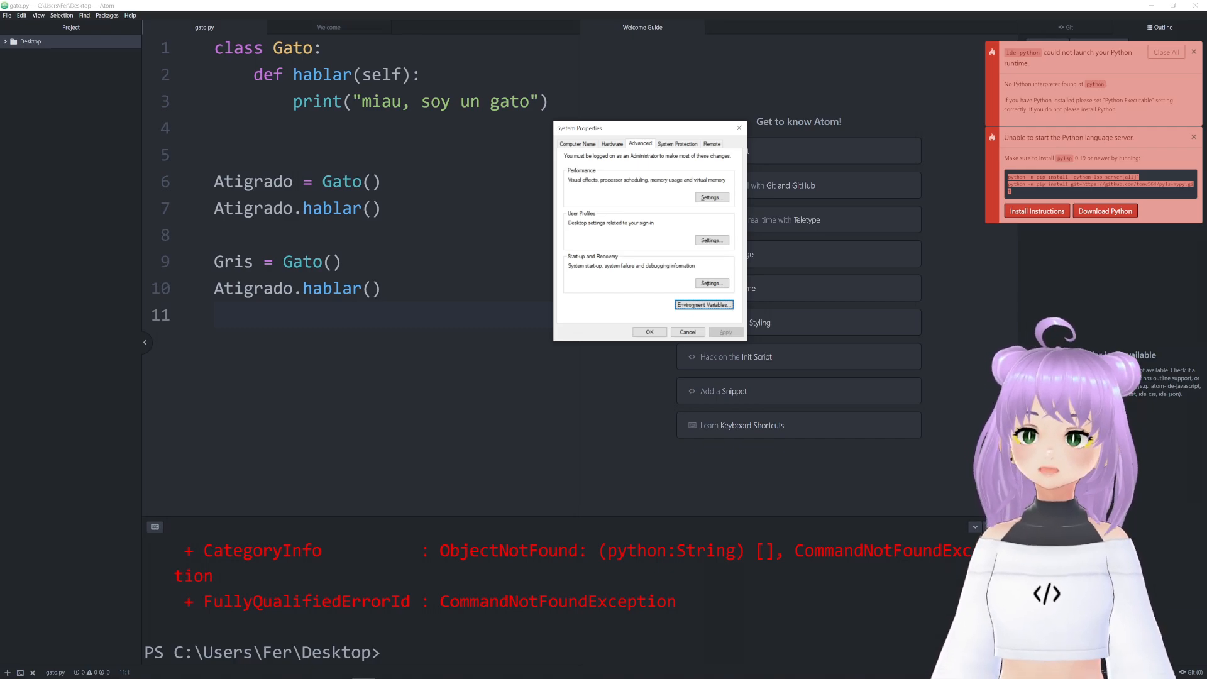
pyautogui.click(701, 304)
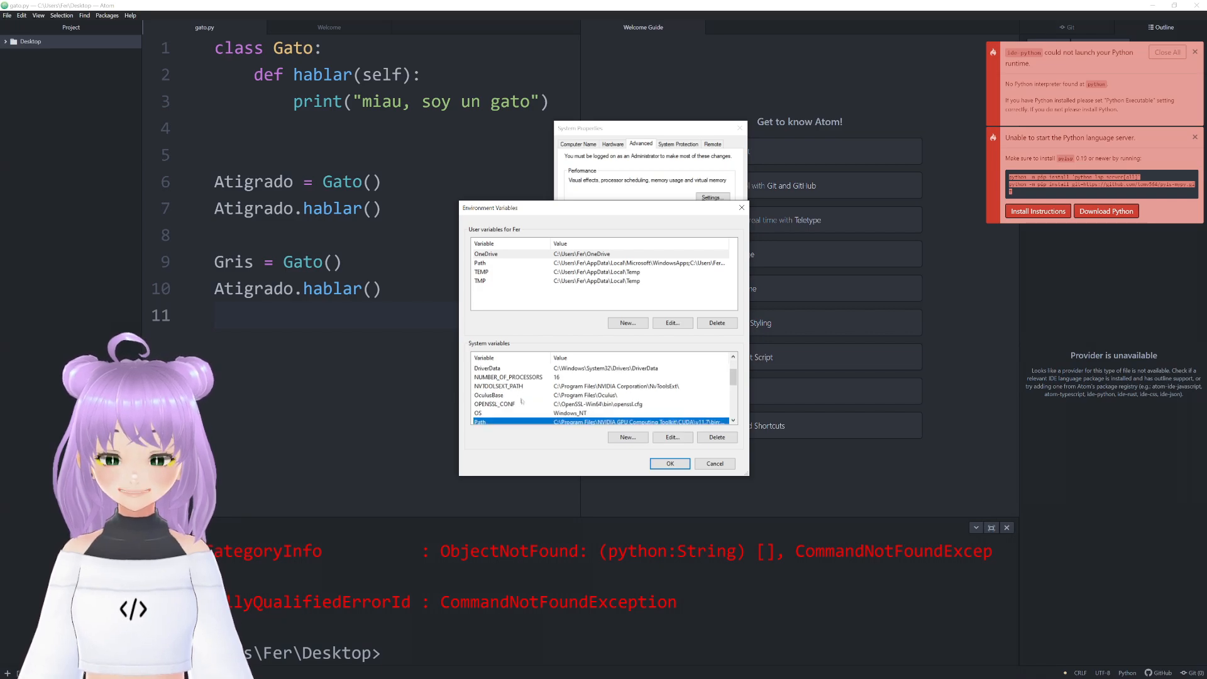
pyautogui.scroll(-3)
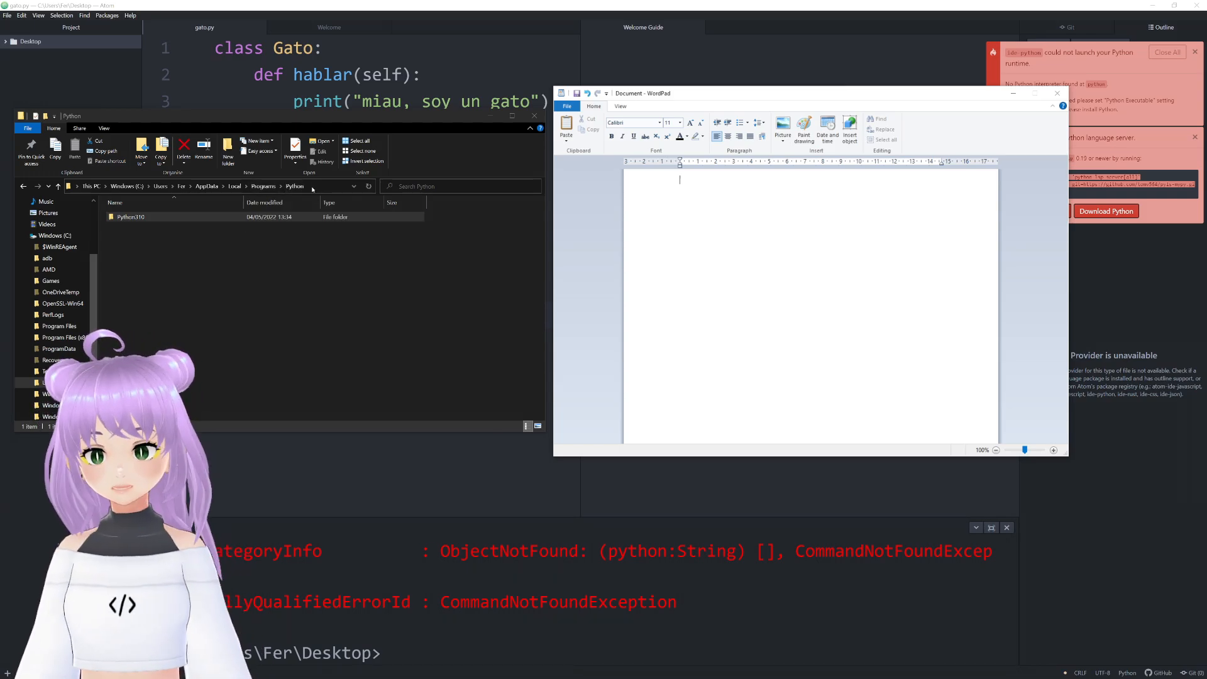
# Copy the Python and Python310 folder paths from Explorer's address bar into WordPad
pyautogui.rightClick(134, 186)
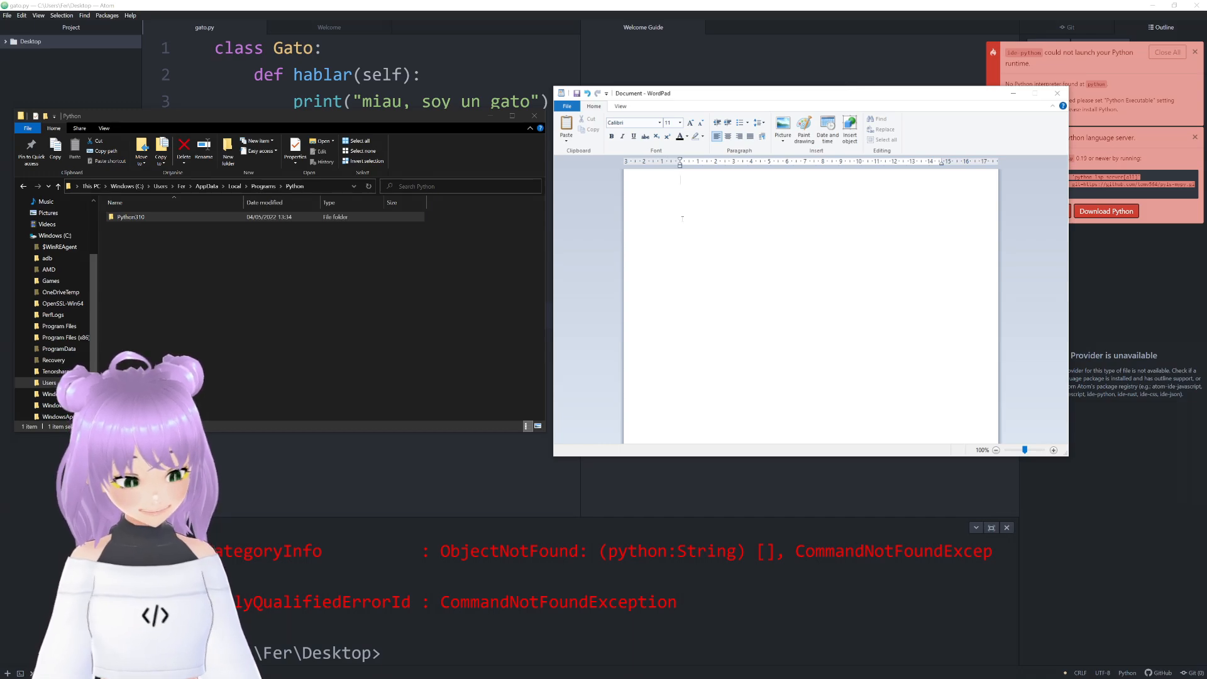
pyautogui.write('C:\\Users\\Fer\\AppData\\Local\\Programs\\Python')
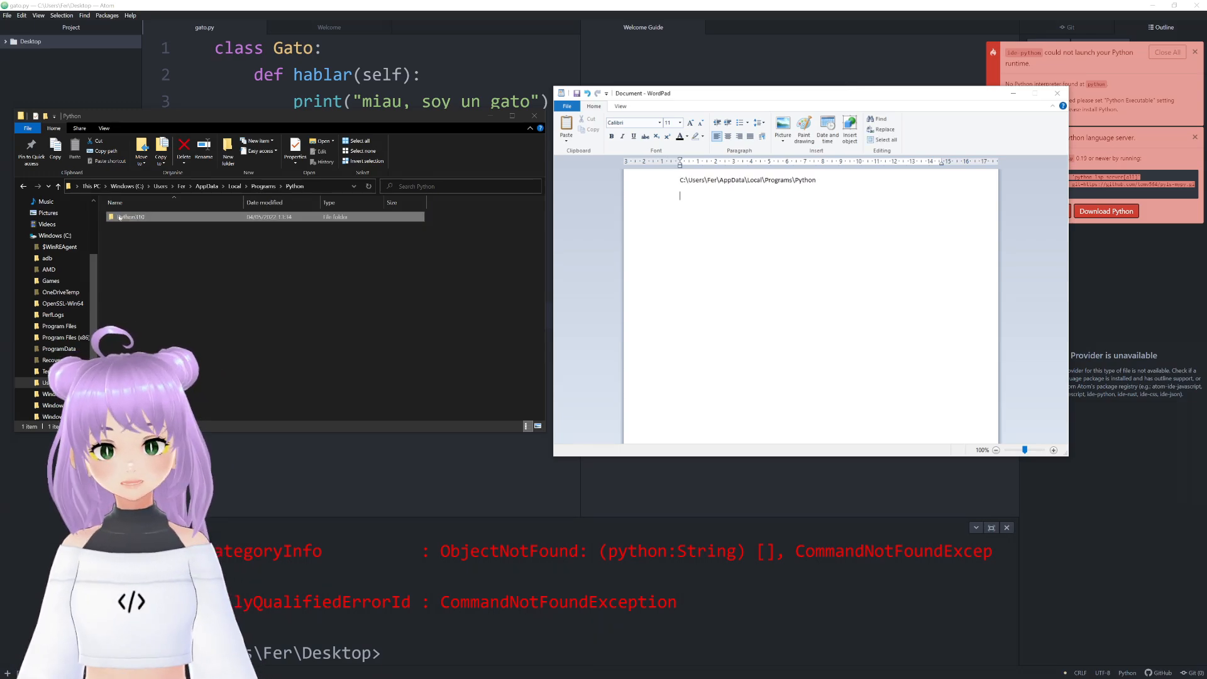
pyautogui.doubleClick(132, 216)
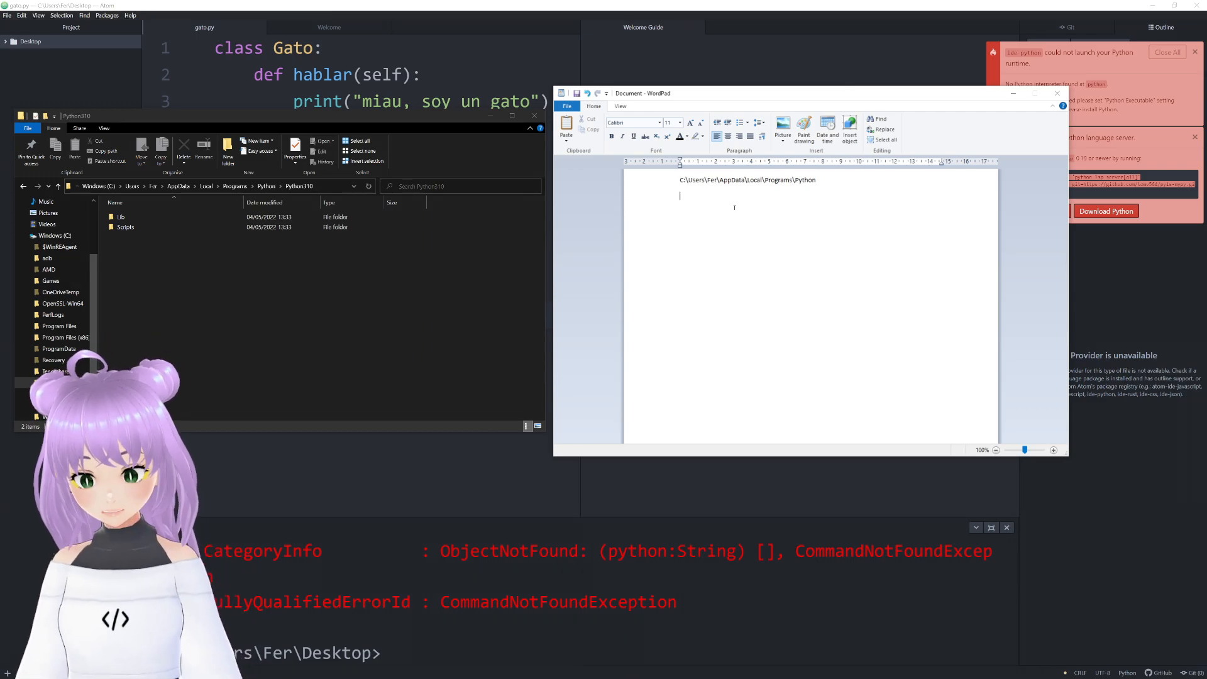
pyautogui.write('C:\\Users\\Fer\\AppData\\Local\\Programs\\Python\\Python310')
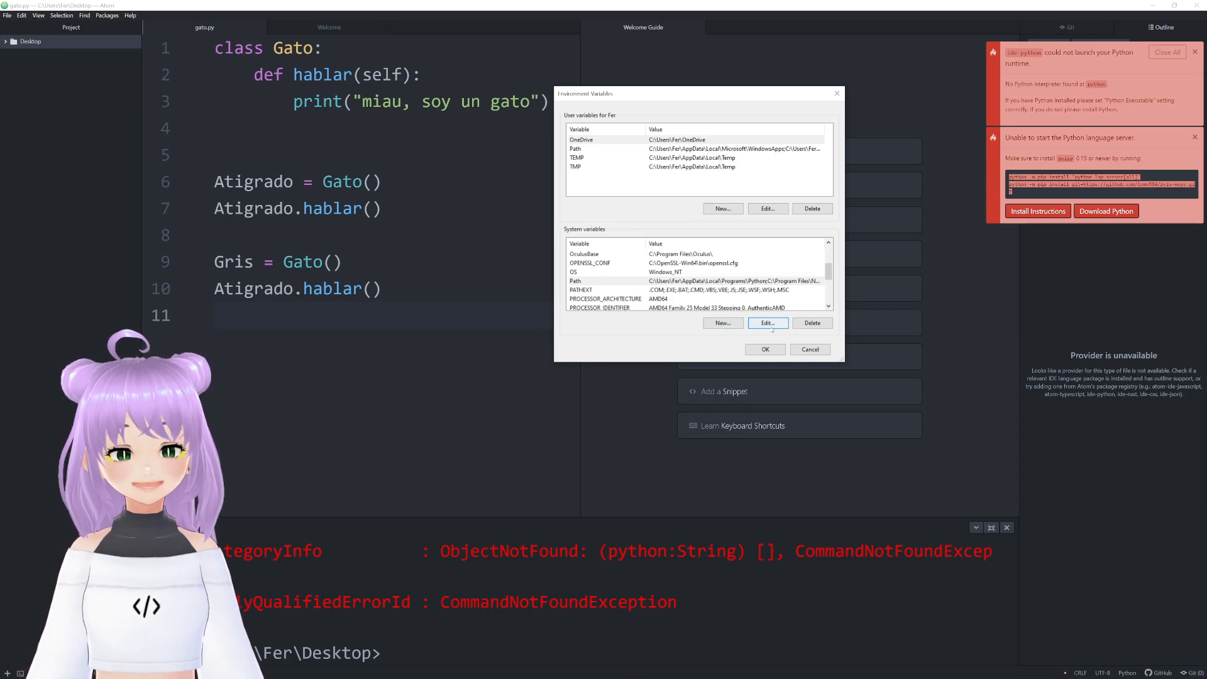
# Add C:\Users\Fer\AppData\Local\Programs\Python to the system Path and move it up
pyautogui.click(767, 323)
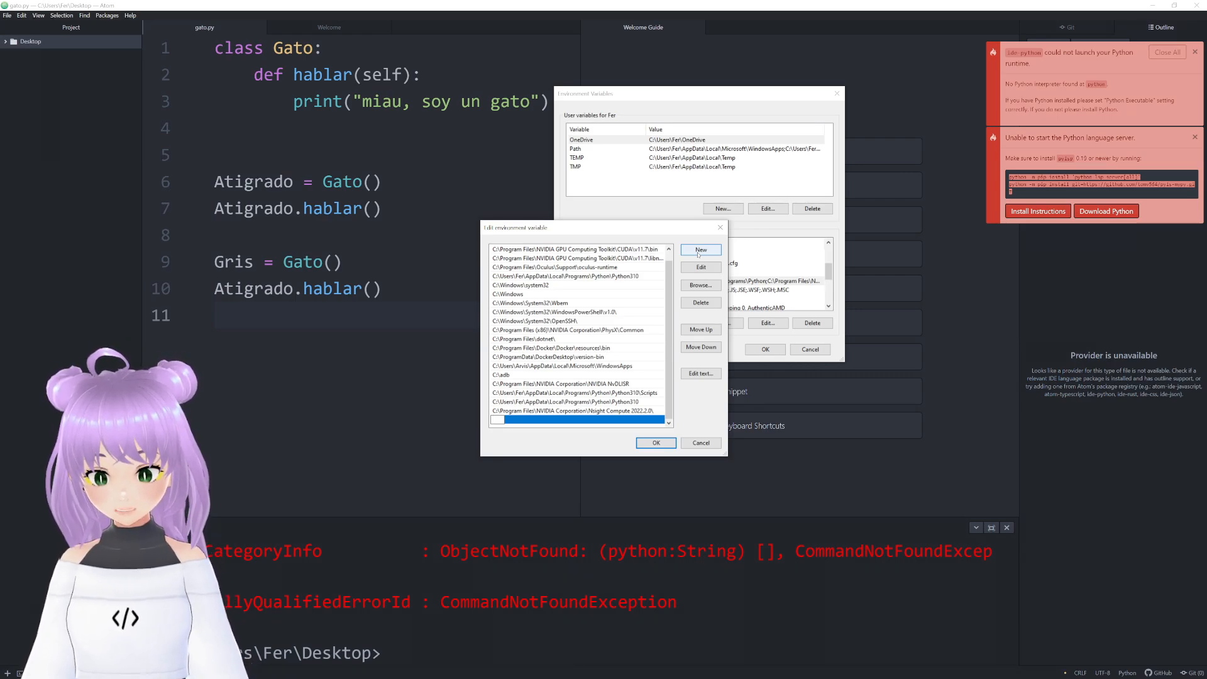
pyautogui.press('ctrl+v')
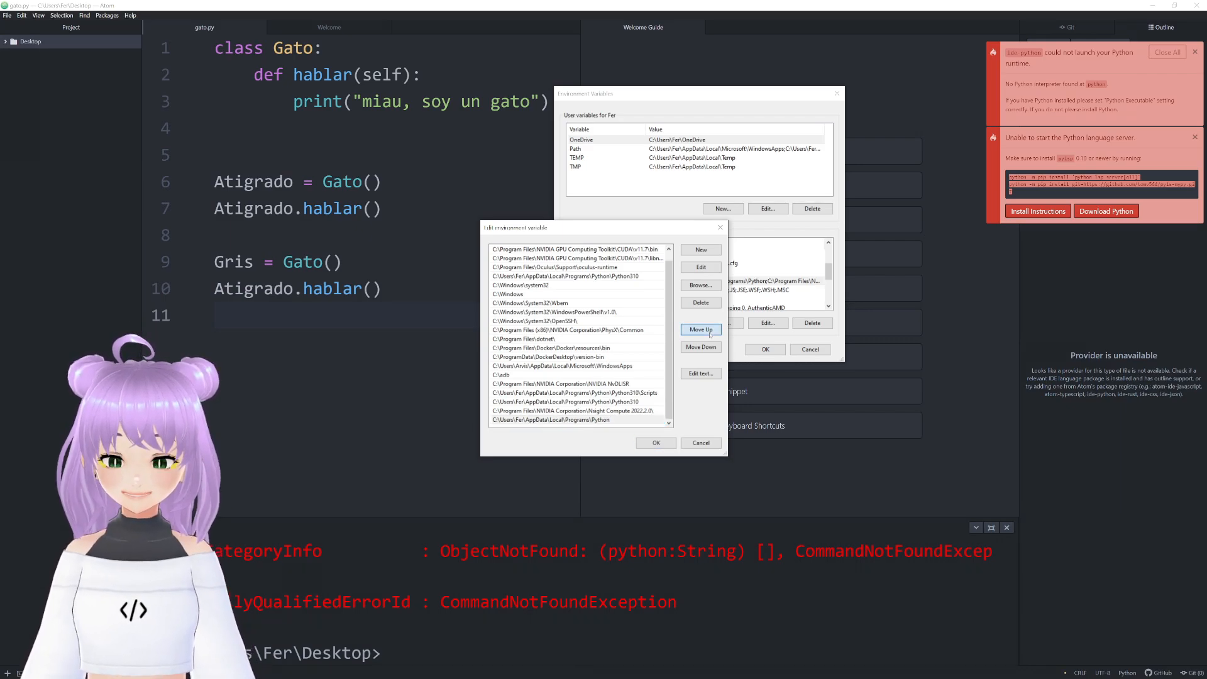
pyautogui.click(699, 329)
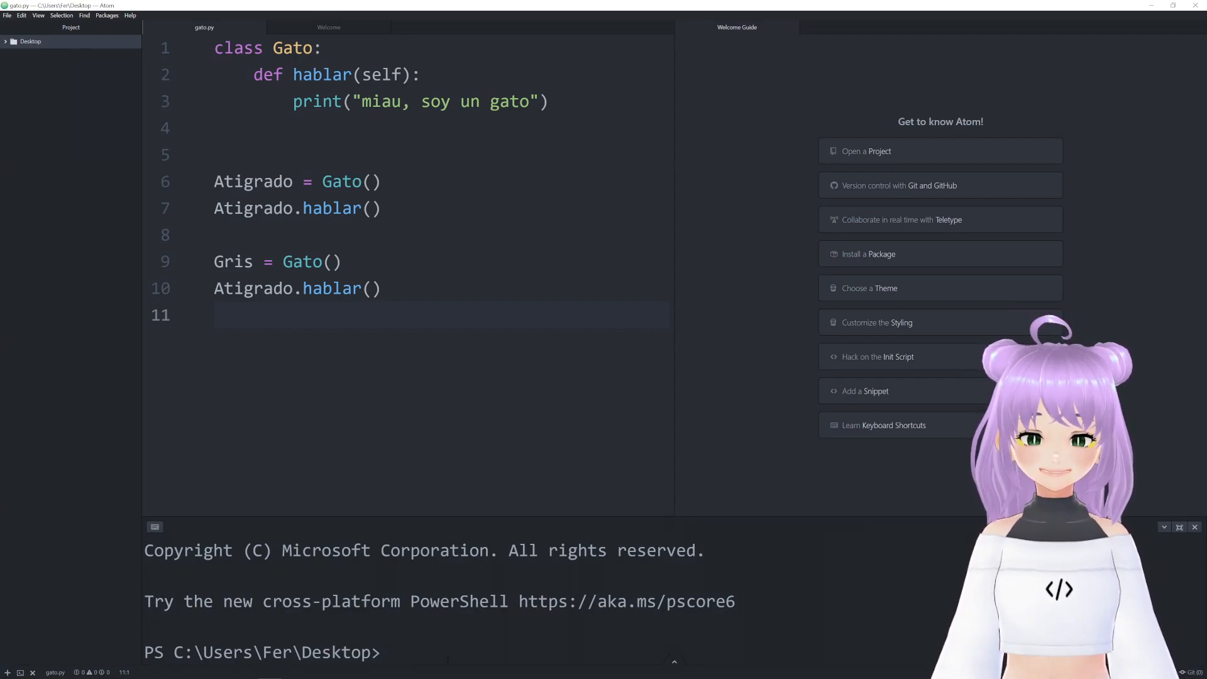
# Run python gato.py in a fresh Atom PowerShell terminal
pyautogui.write('python gato.py')
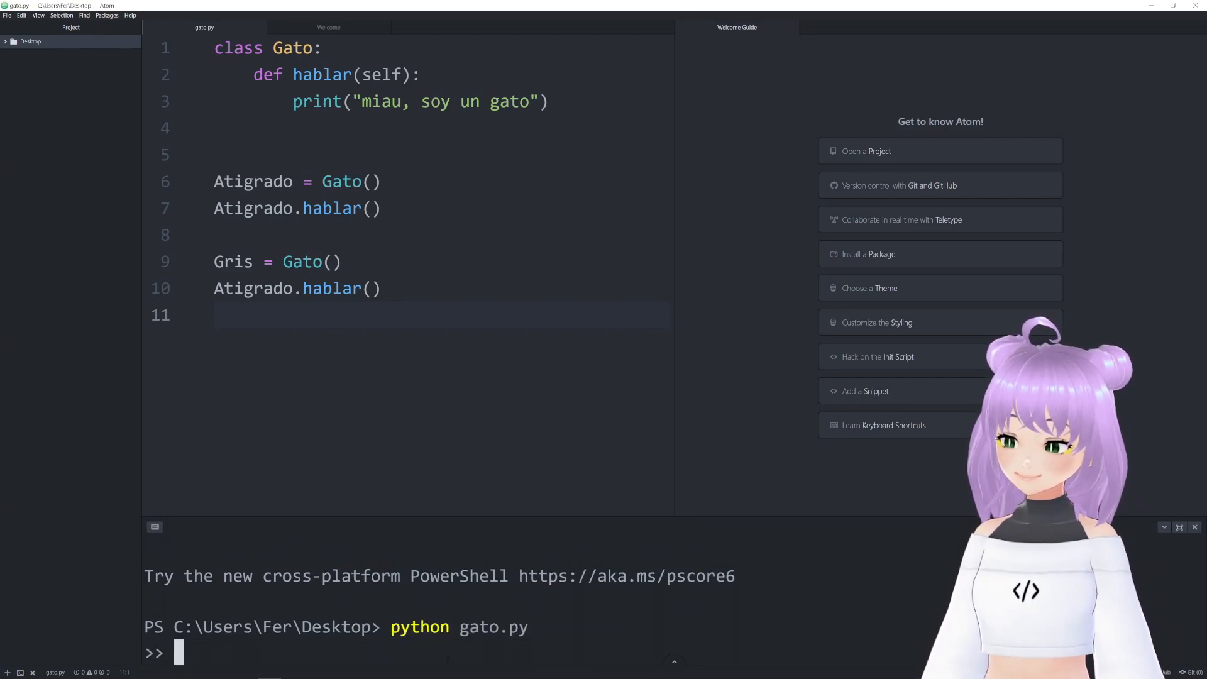